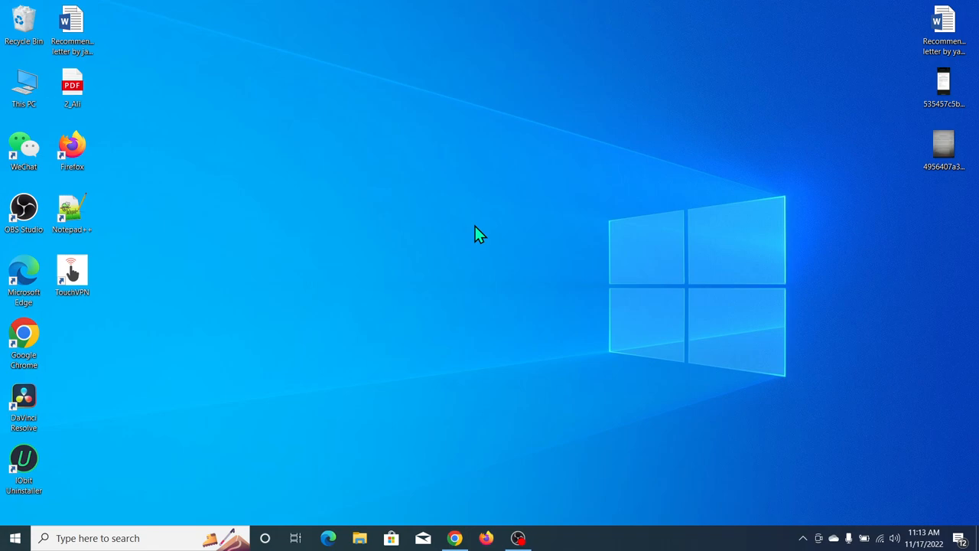
mouse_move(458, 373)
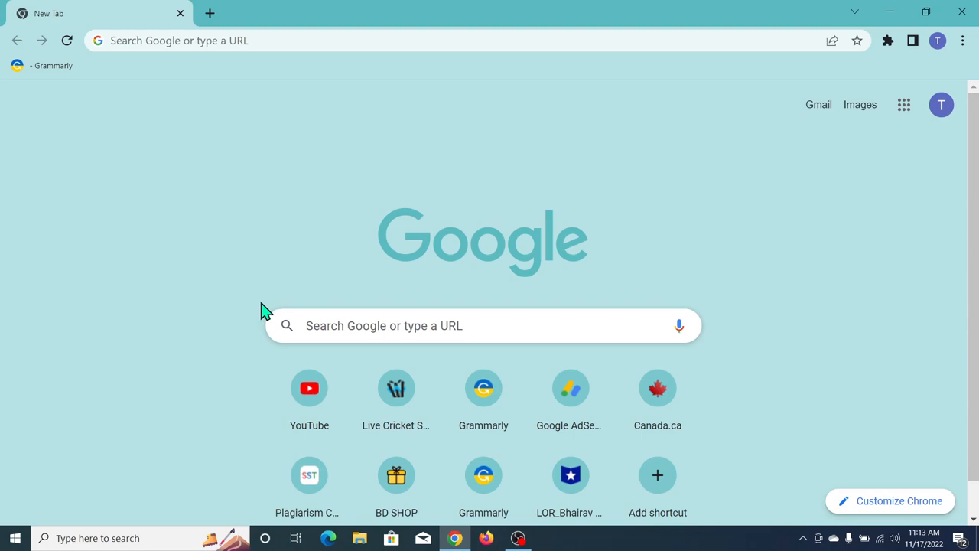
mouse_move(904, 105)
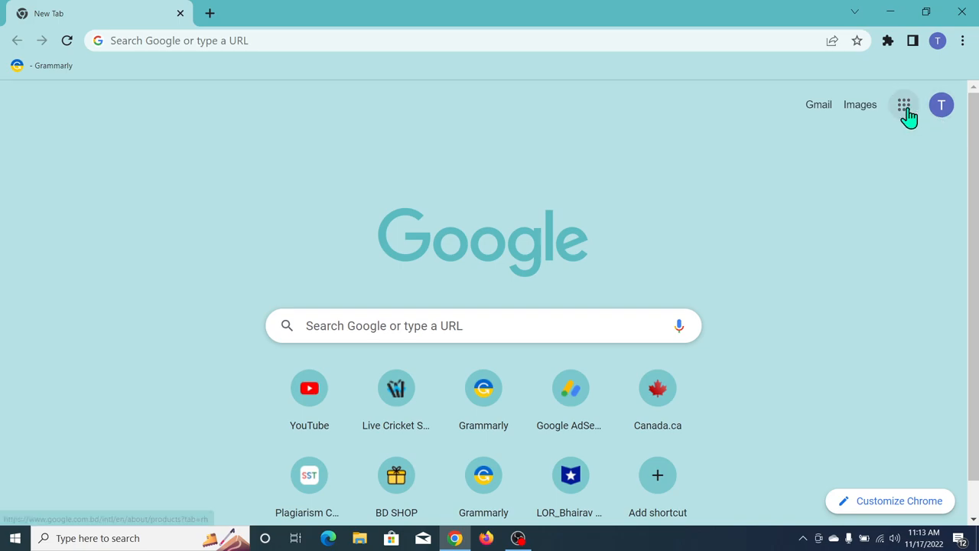
mouse_move(904, 105)
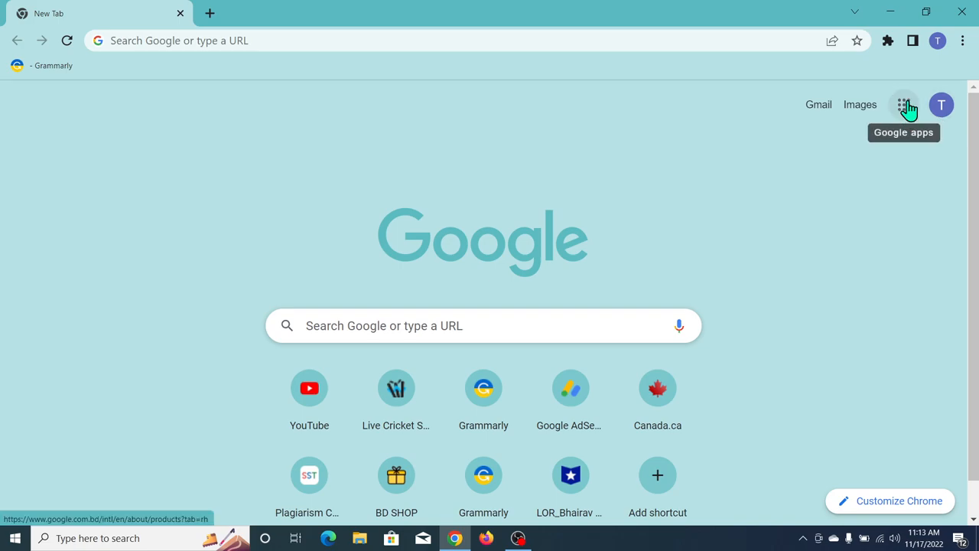
Open Google Translate from the Google apps grid on the New Tab page
click(904, 104)
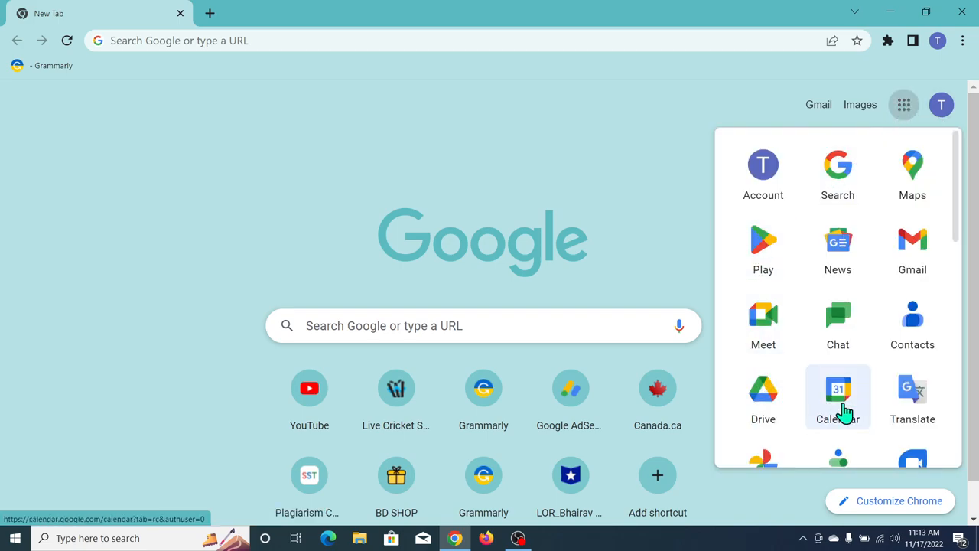
mouse_move(912, 394)
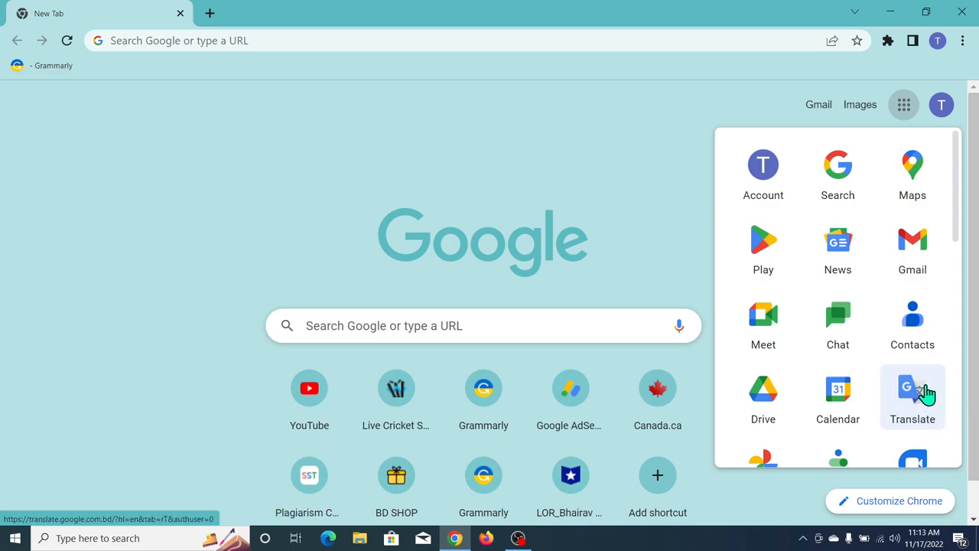
click(912, 391)
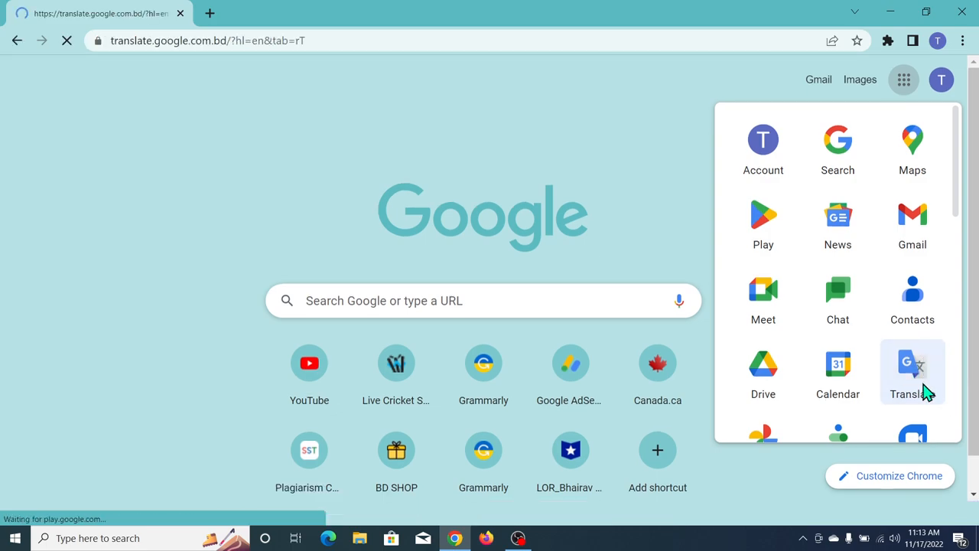
click(912, 371)
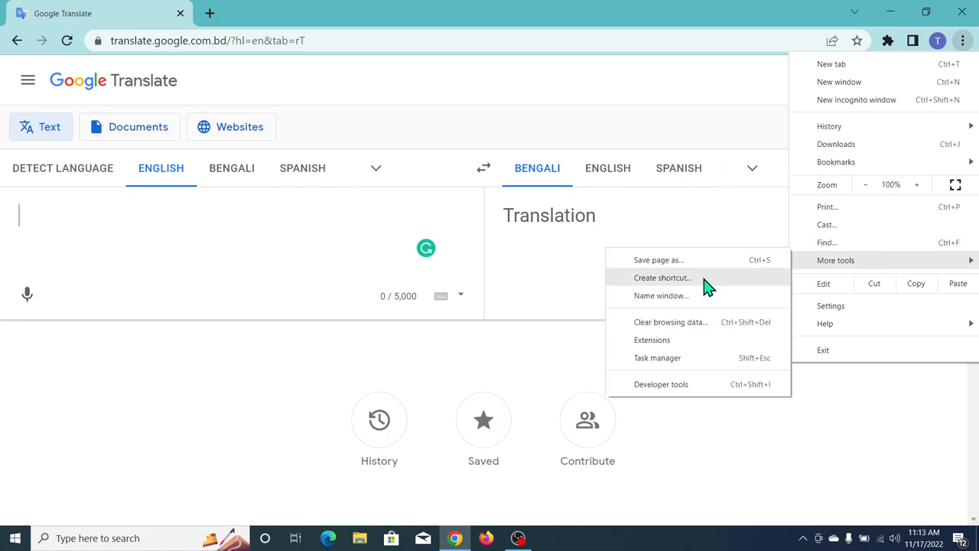
Create a desktop shortcut named 'Google Translate' via More tools > Create shortcut
click(662, 277)
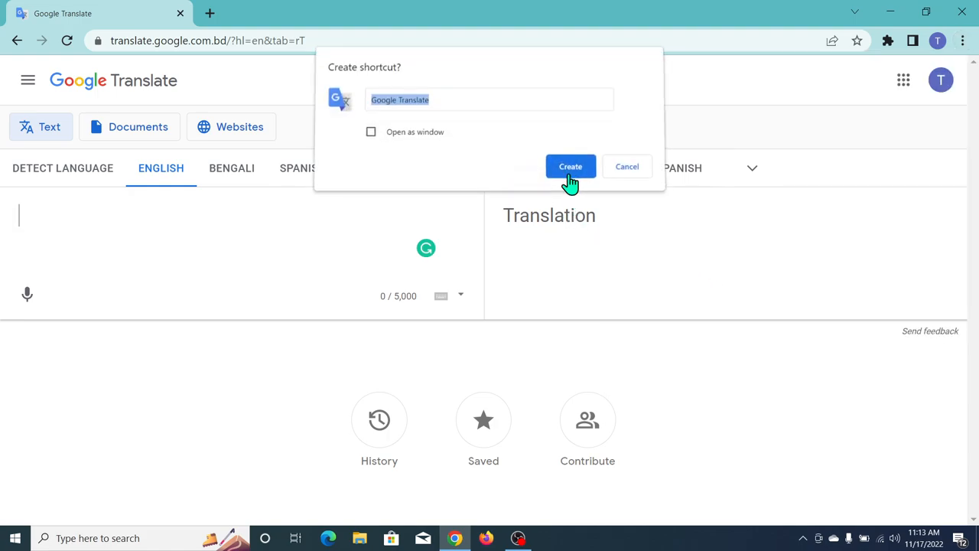
click(570, 166)
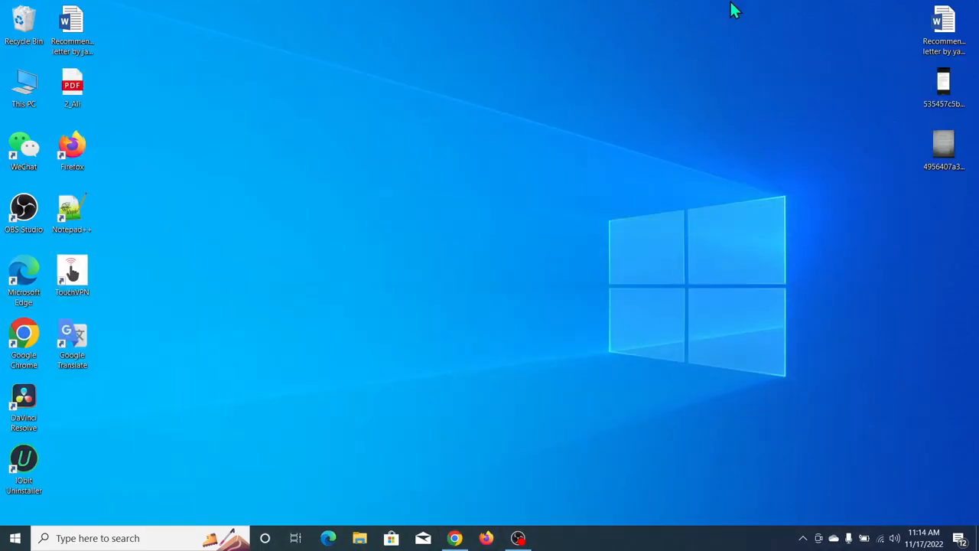